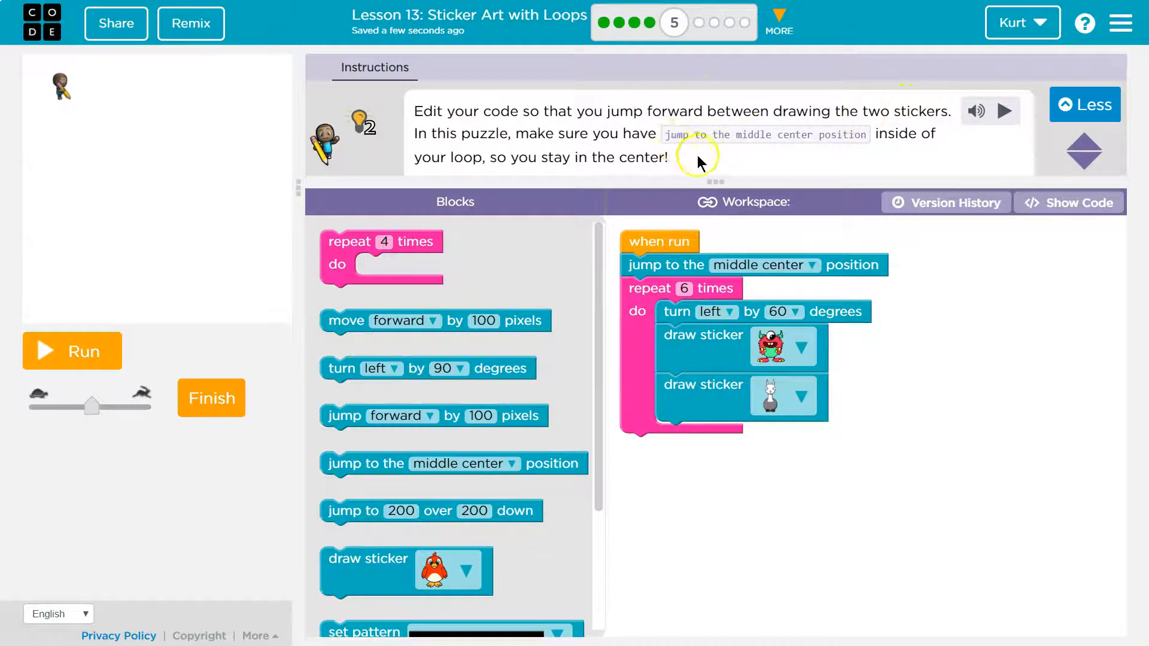
mouse_move(845, 143)
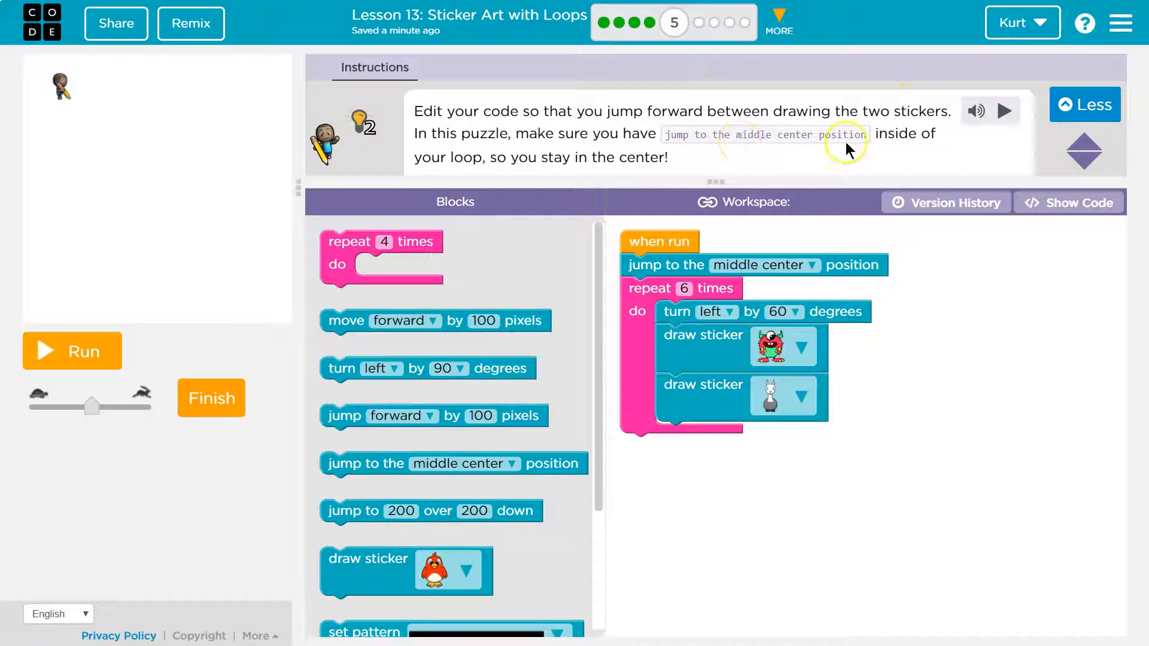
mouse_move(798, 151)
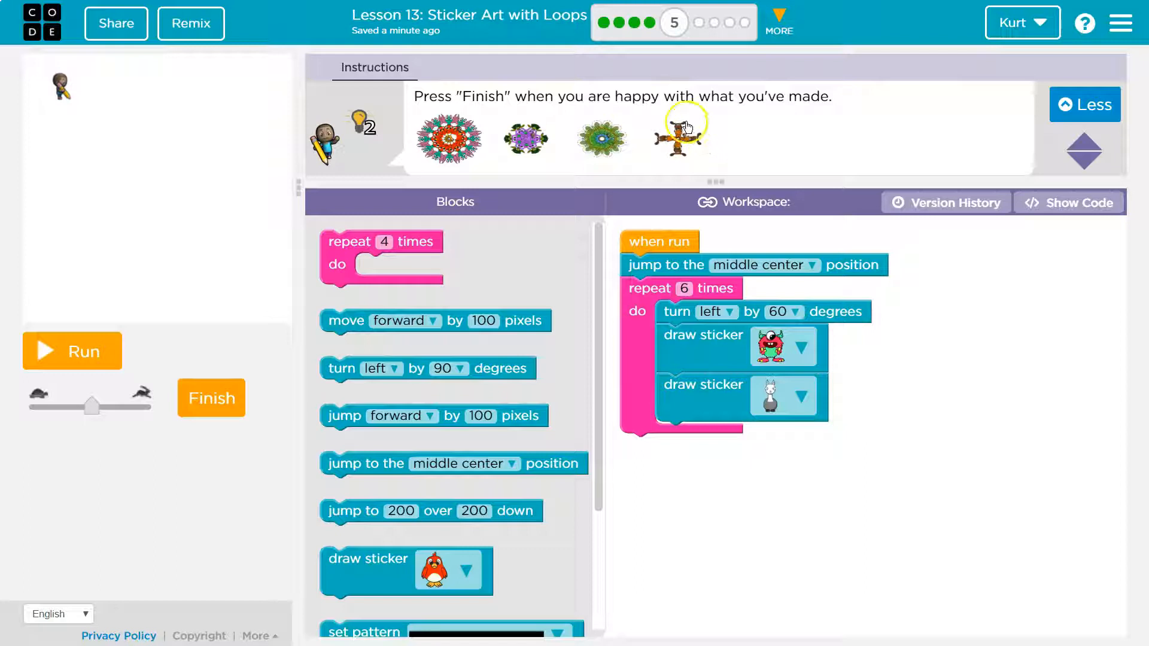
Detach the repeat-6 loop, with its turn and two sticker draws, from the jump-to-center block
click(446, 139)
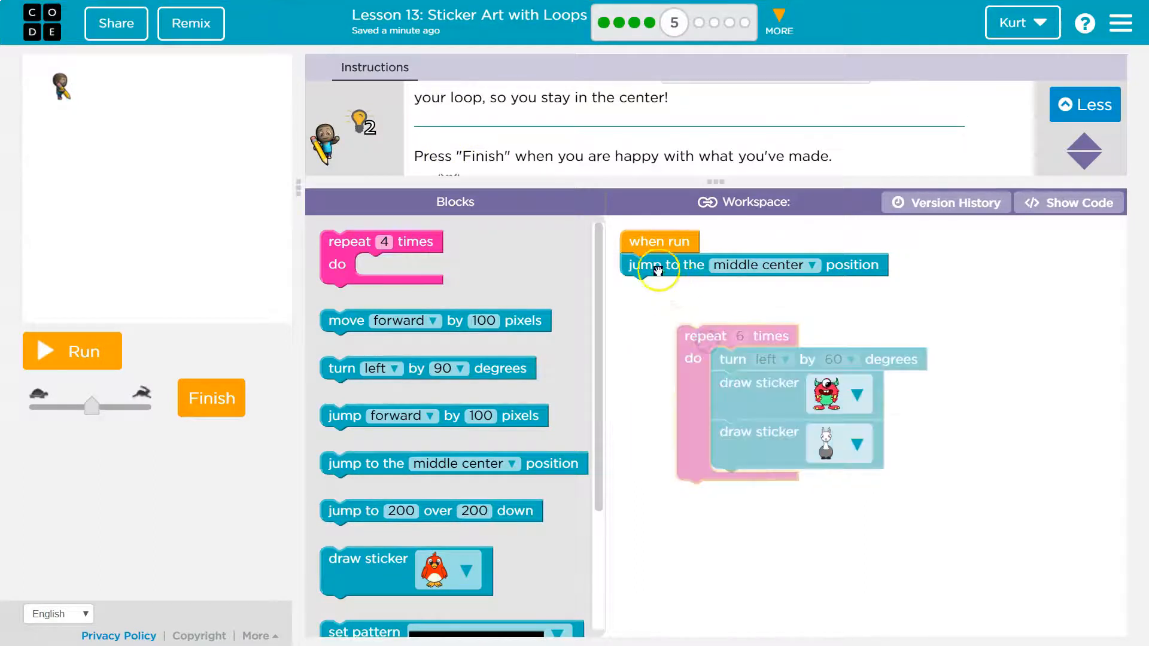
Place the jump to middle center block first inside the repeat-6 loop, before the turn
drag(657, 265, 725, 359)
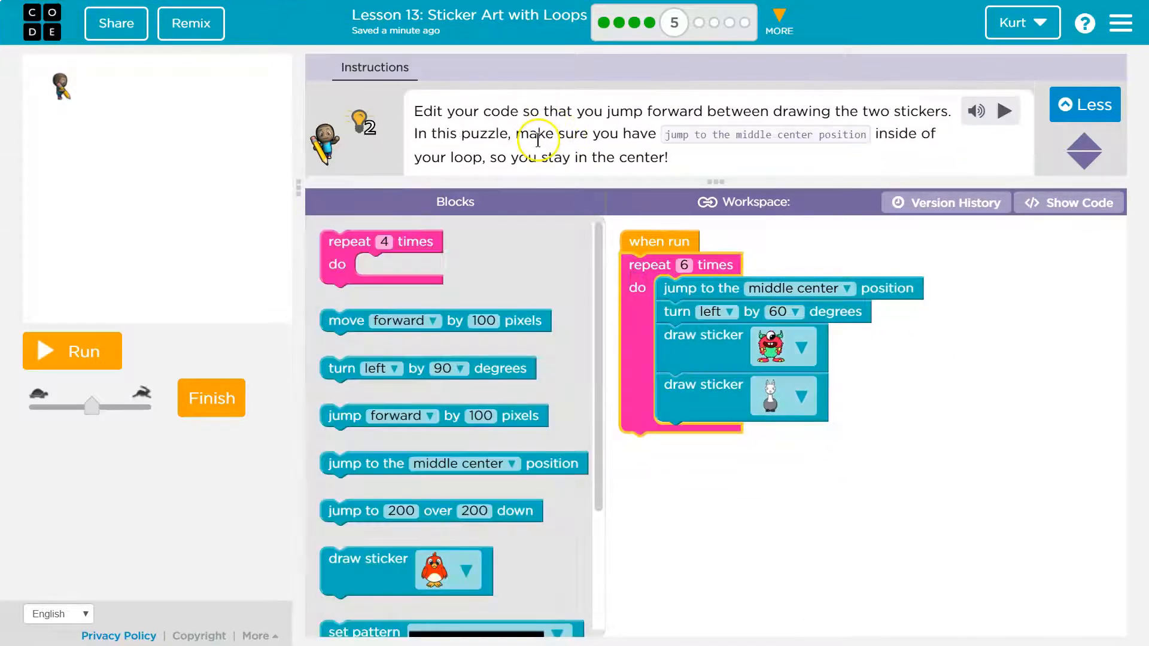
mouse_move(869, 115)
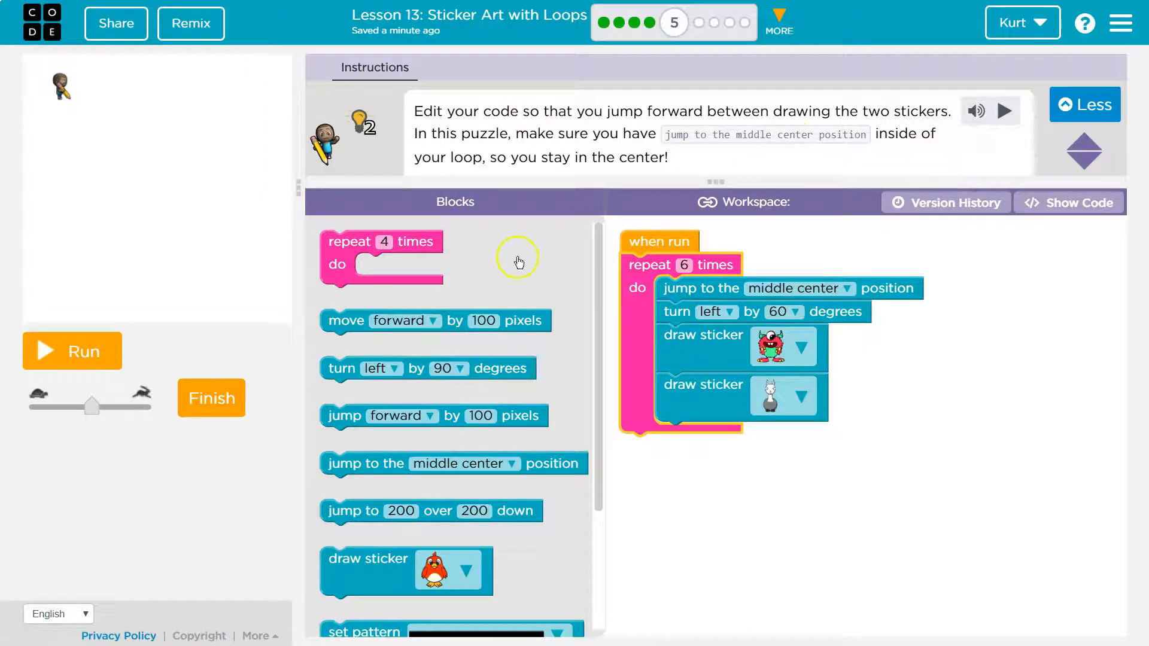
mouse_move(399, 484)
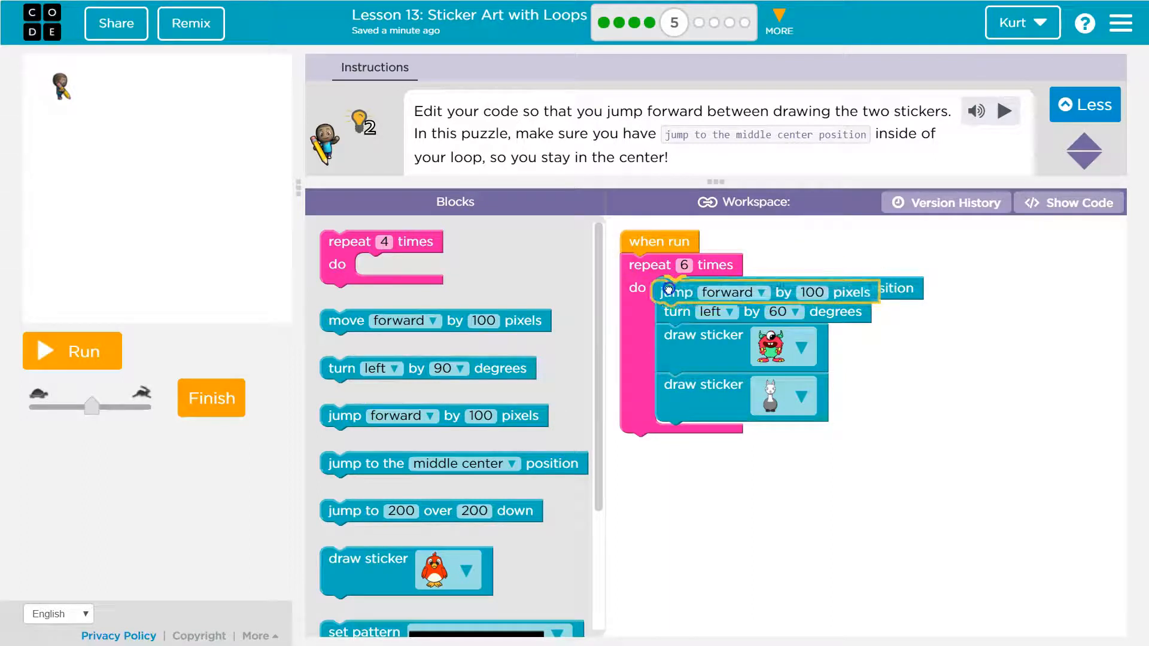
Add jump forward 100 pixels atop the repeat-6 loop, then run and reset the drawing twice
drag(453, 464, 754, 311)
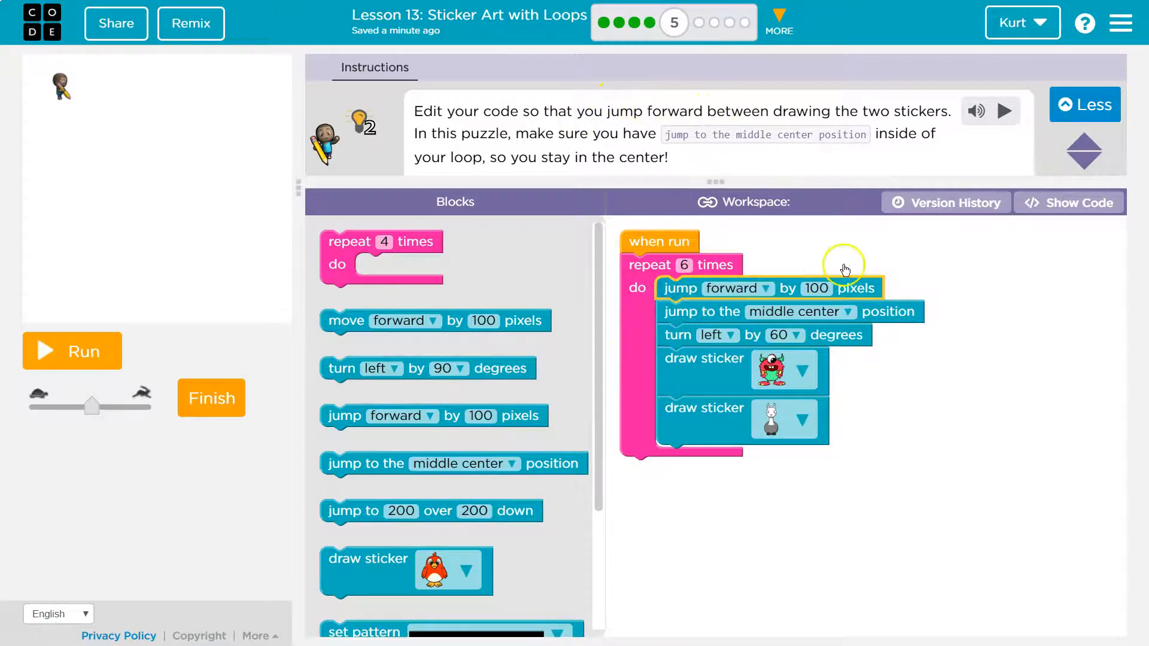
click(72, 351)
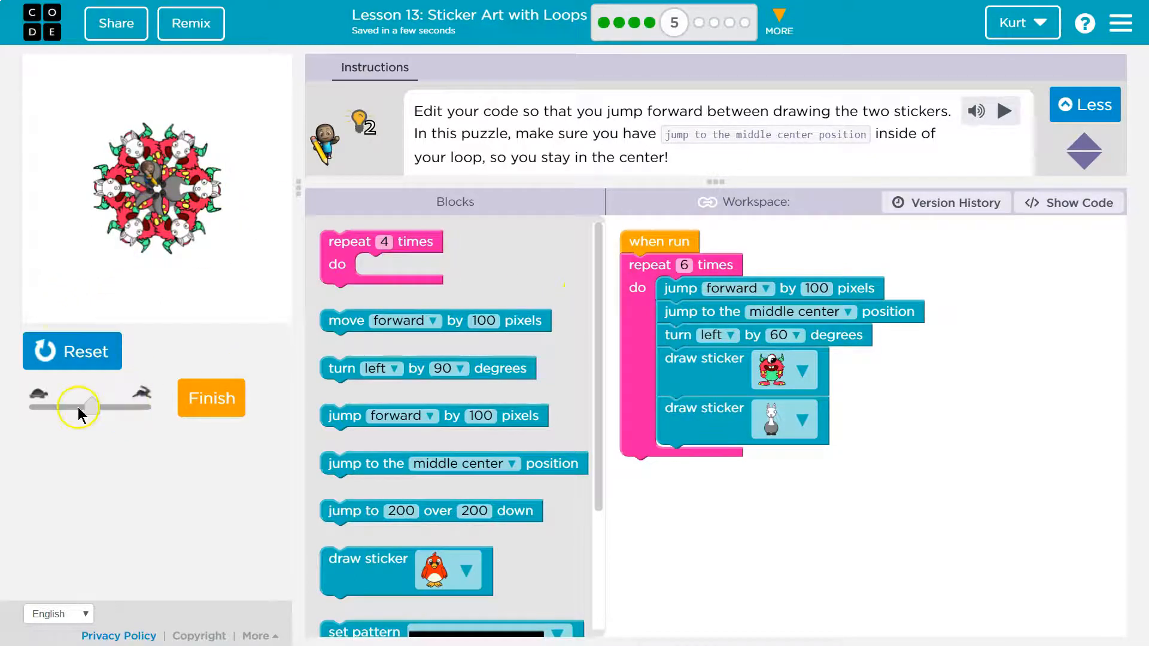
click(72, 350)
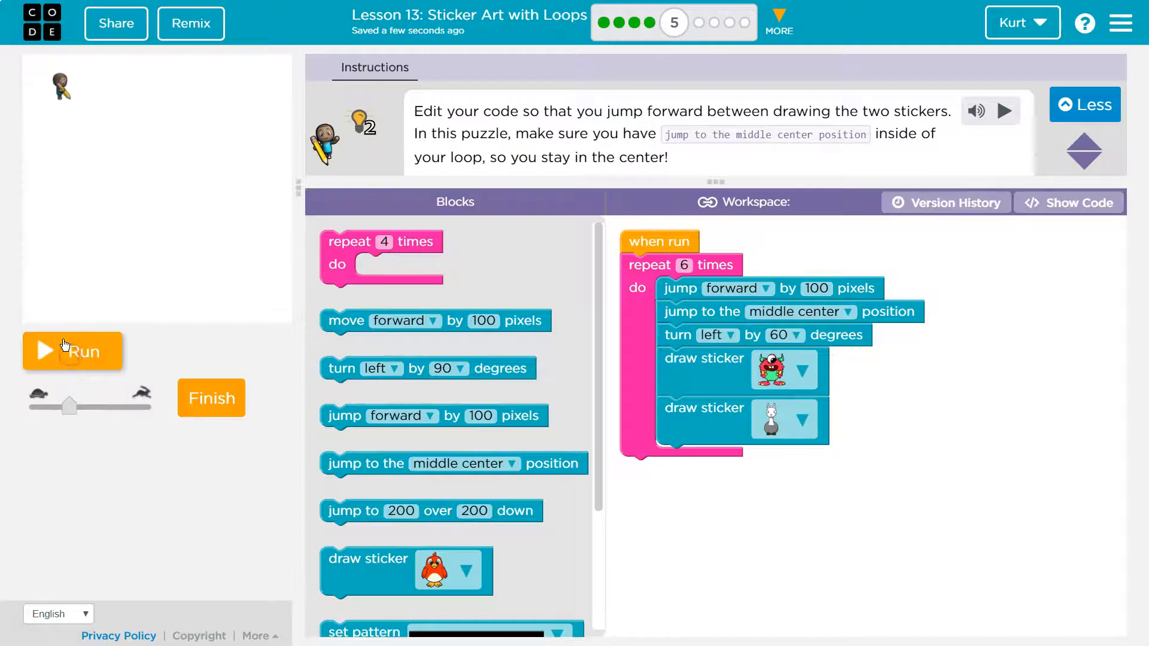
click(72, 351)
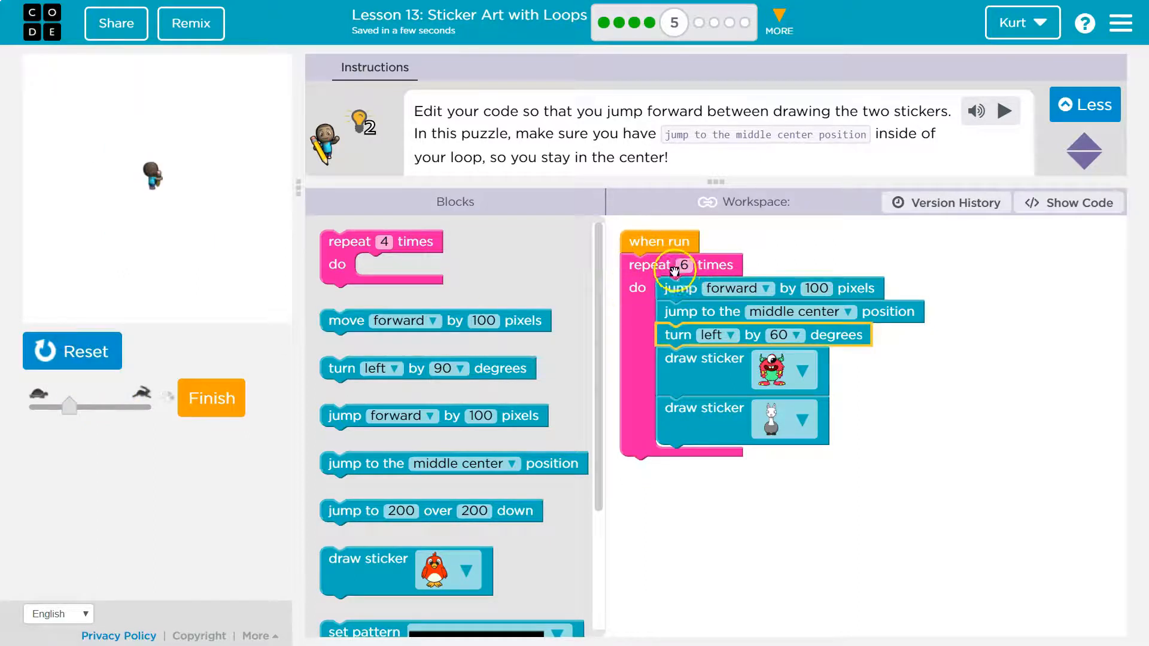
click(59, 350)
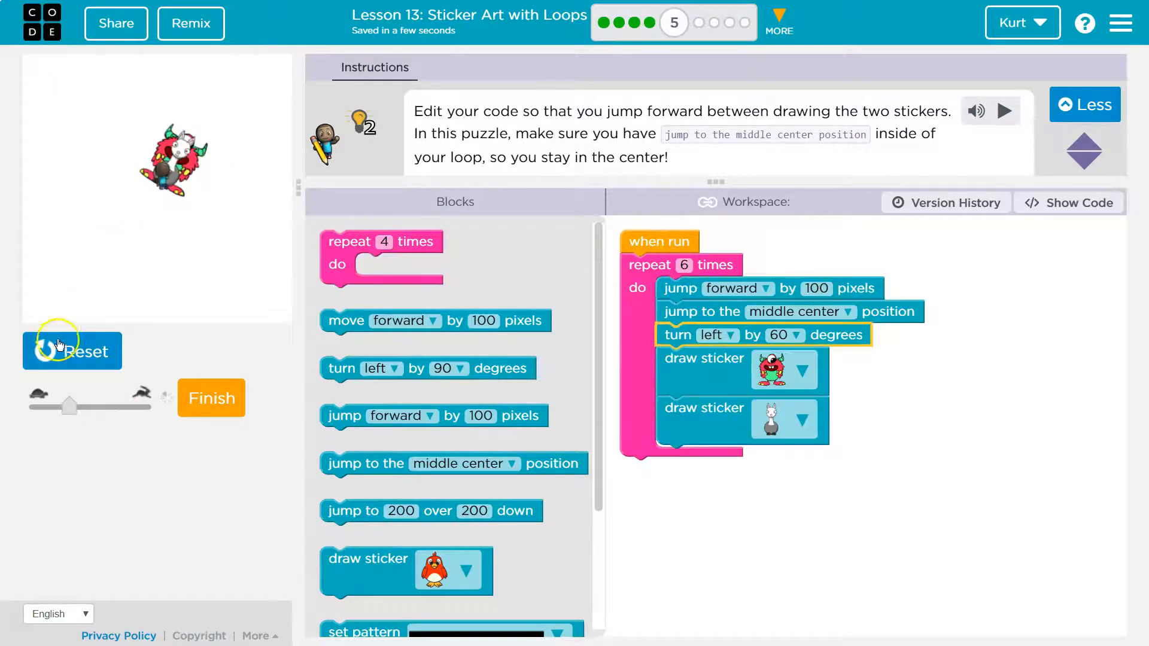
click(60, 350)
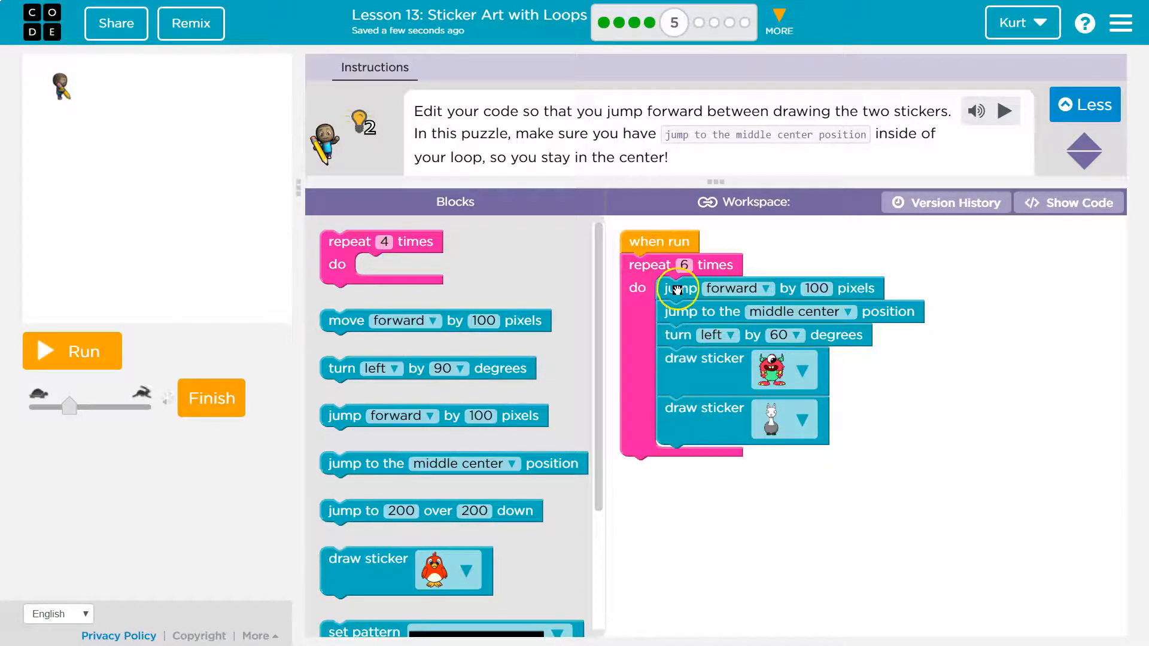
Try jump forward 100 at the loop's end, preview it, then reposition it after the turn
drag(678, 287, 666, 340)
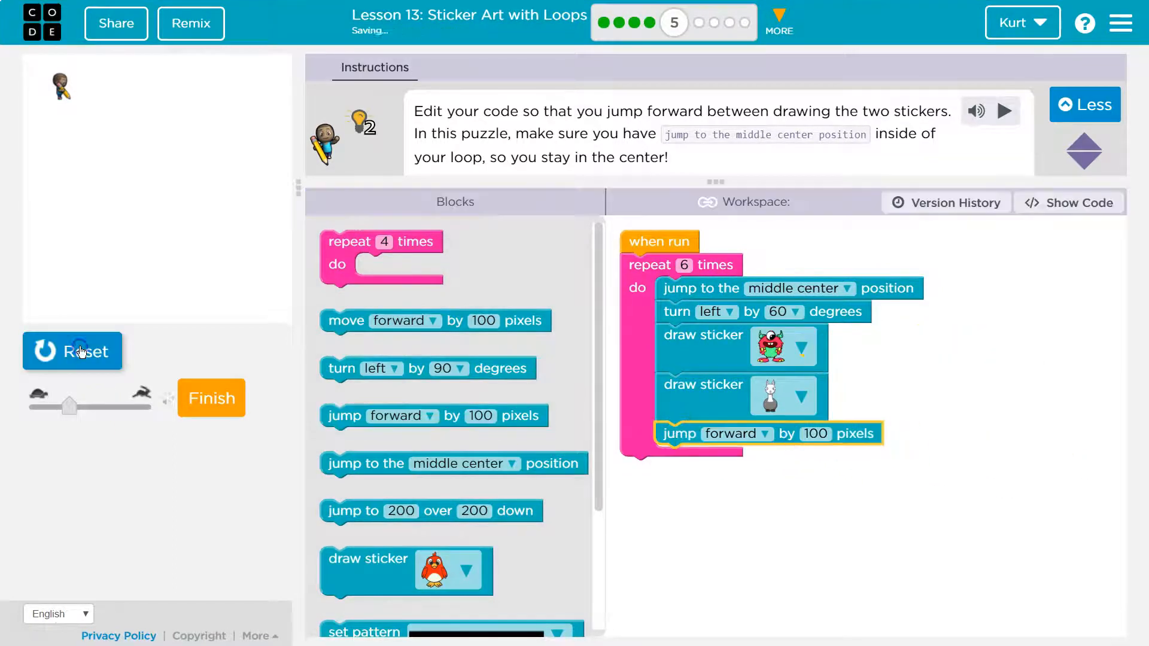
click(78, 348)
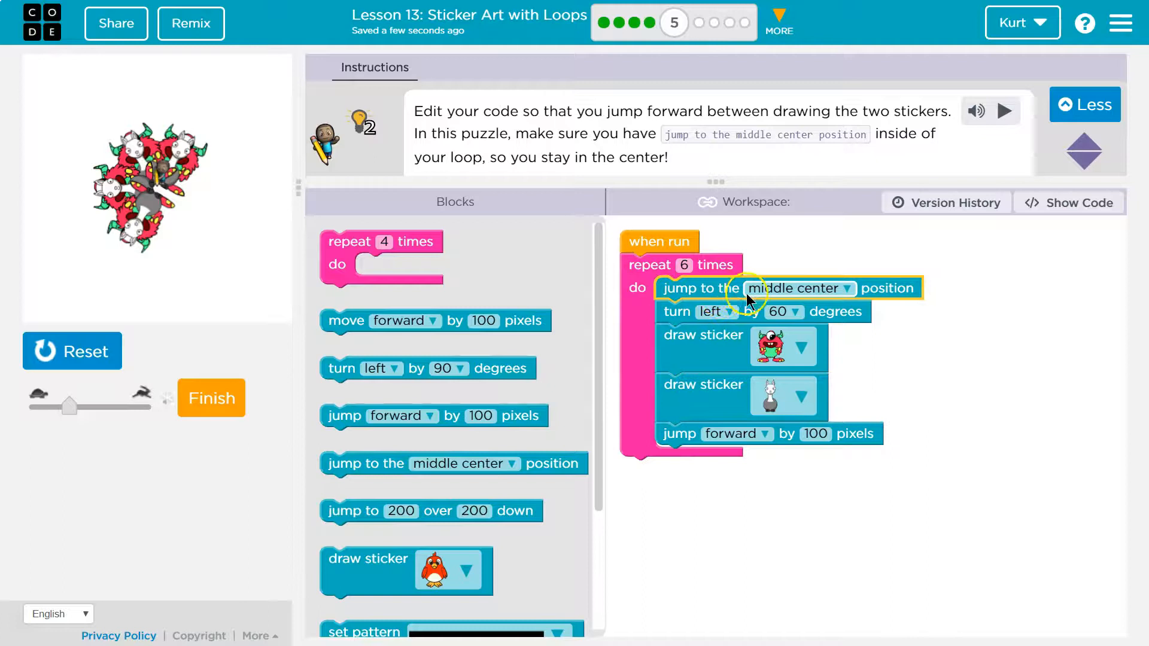
click(71, 351)
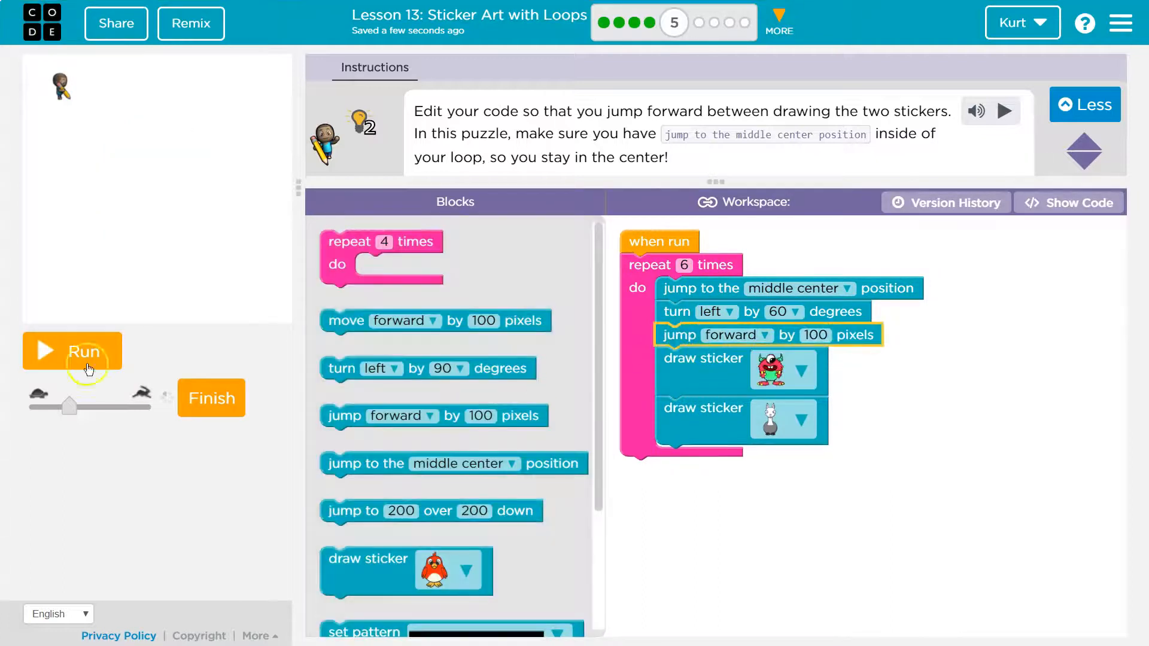
click(72, 350)
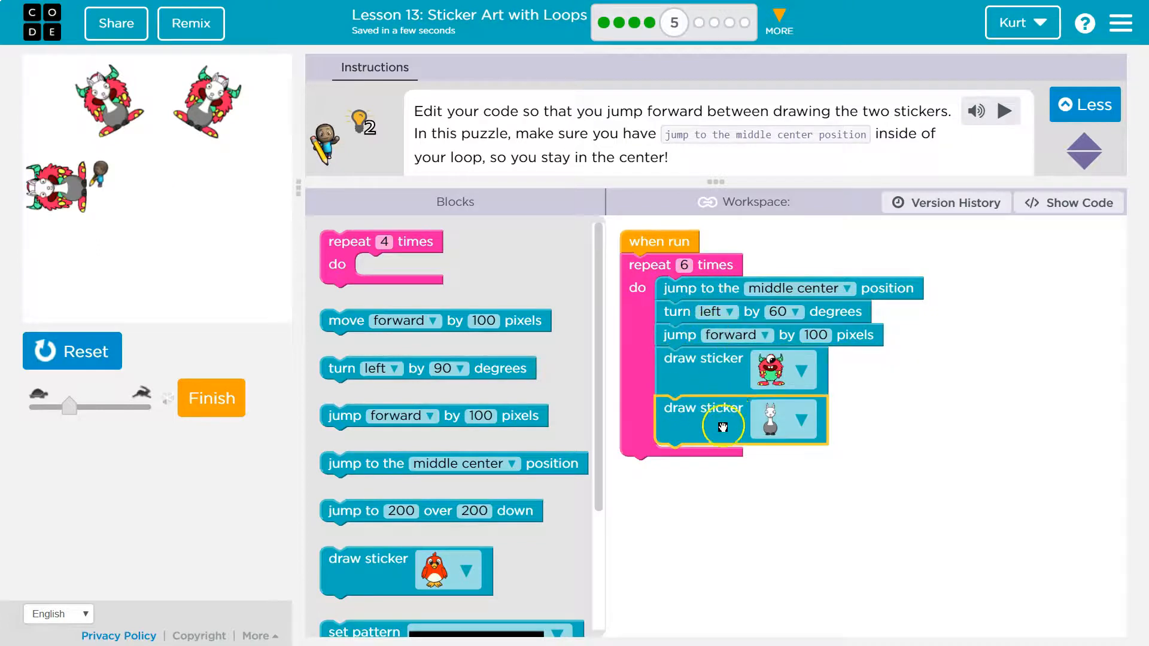
click(71, 351)
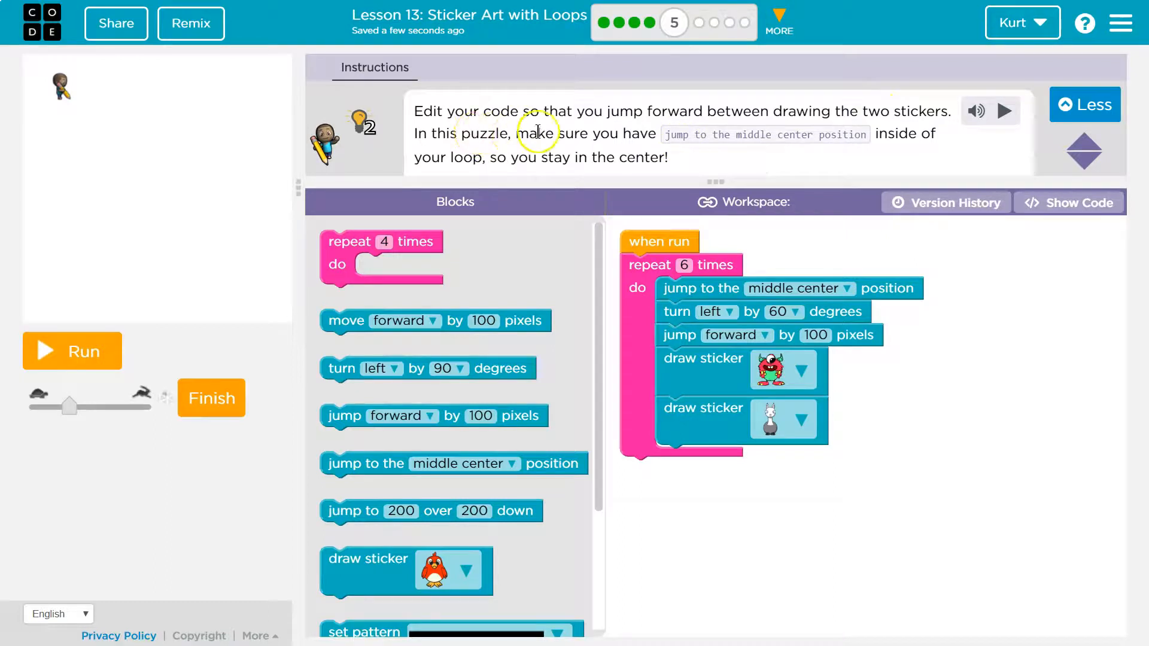
mouse_move(559, 146)
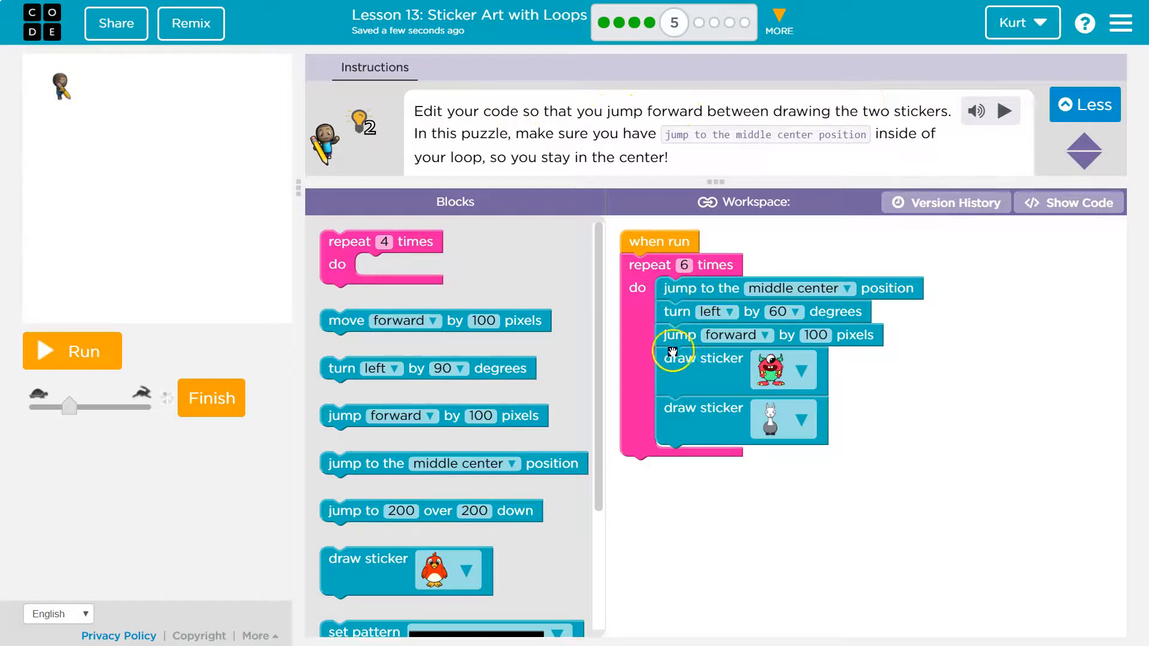
Reorder the loop to red sticker, jump forward 100, second sticker, and run the radial design
drag(701, 359, 688, 450)
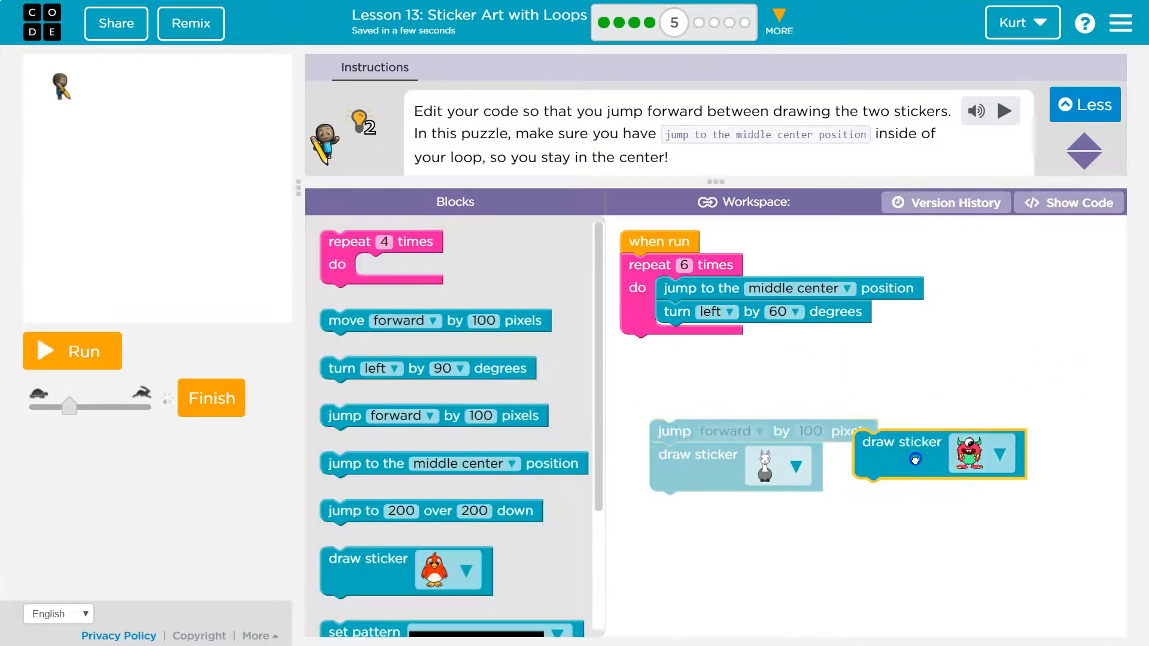
drag(900, 441, 699, 345)
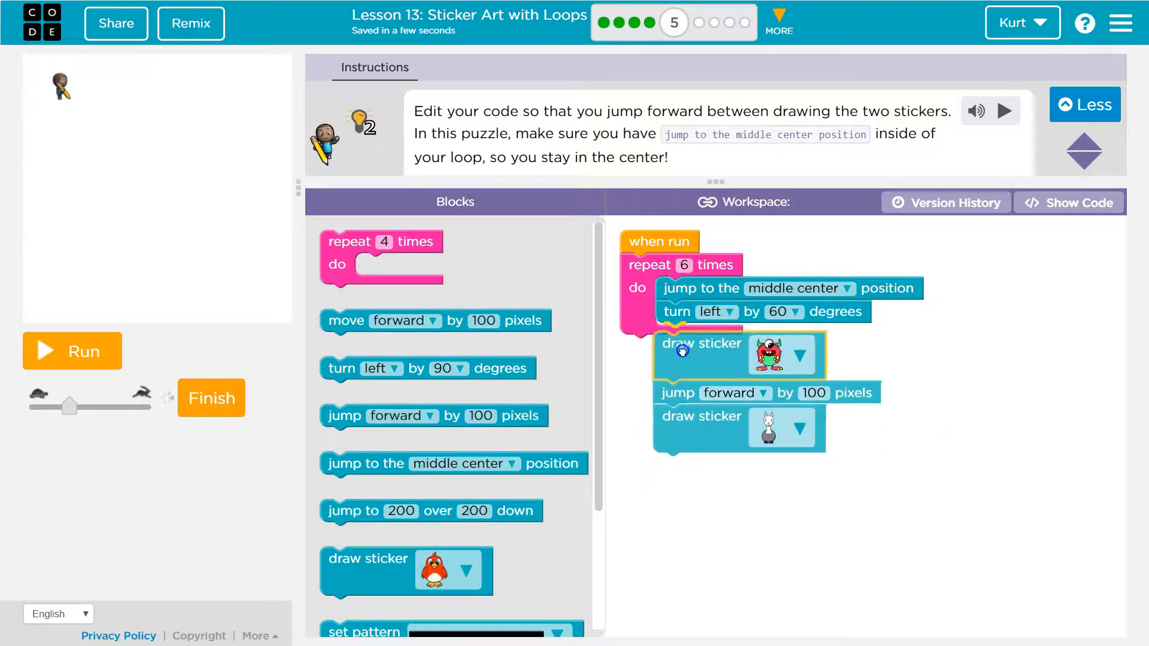
click(72, 351)
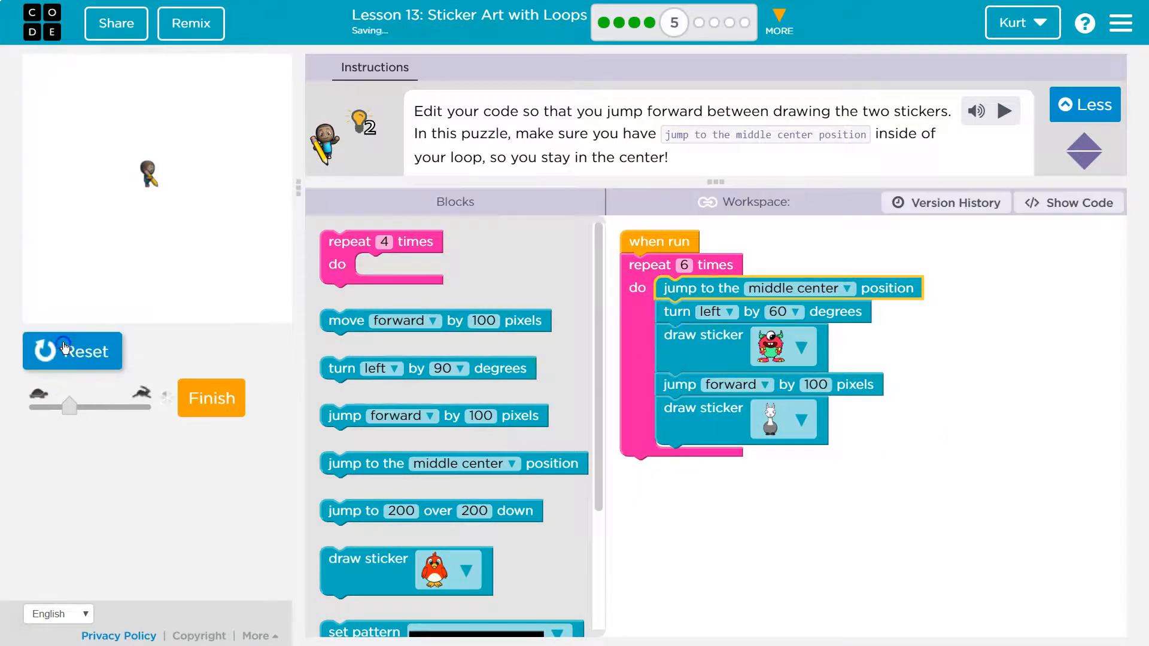
click(80, 351)
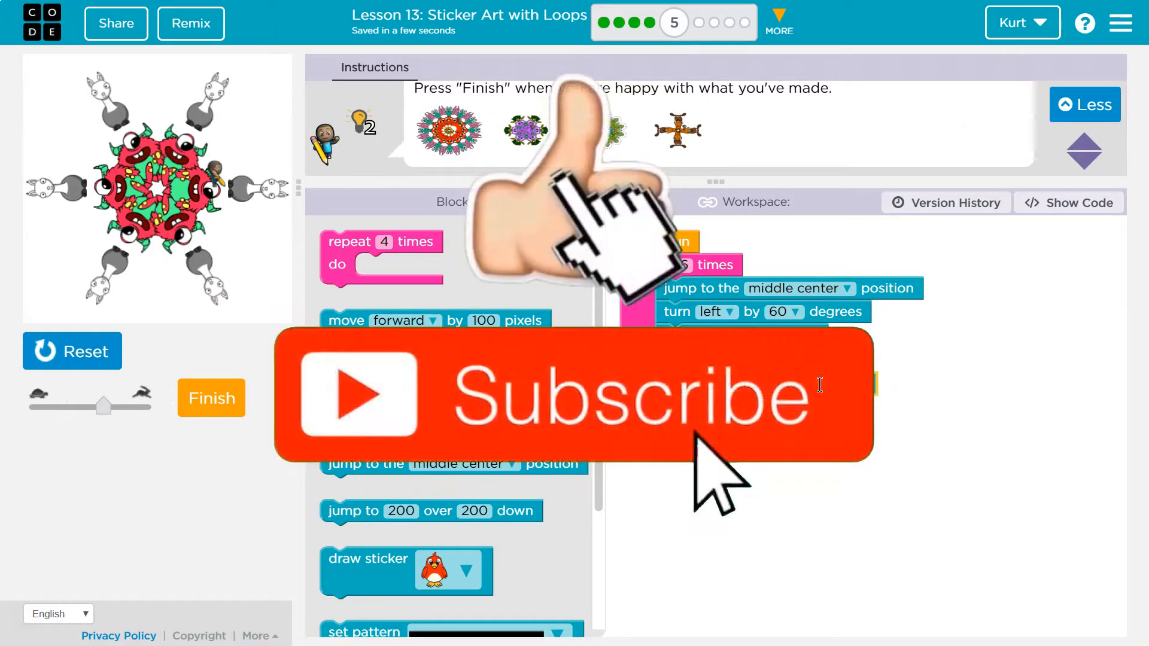
Run the loop with a 50-pixel forward jump and finish the puzzle
click(45, 351)
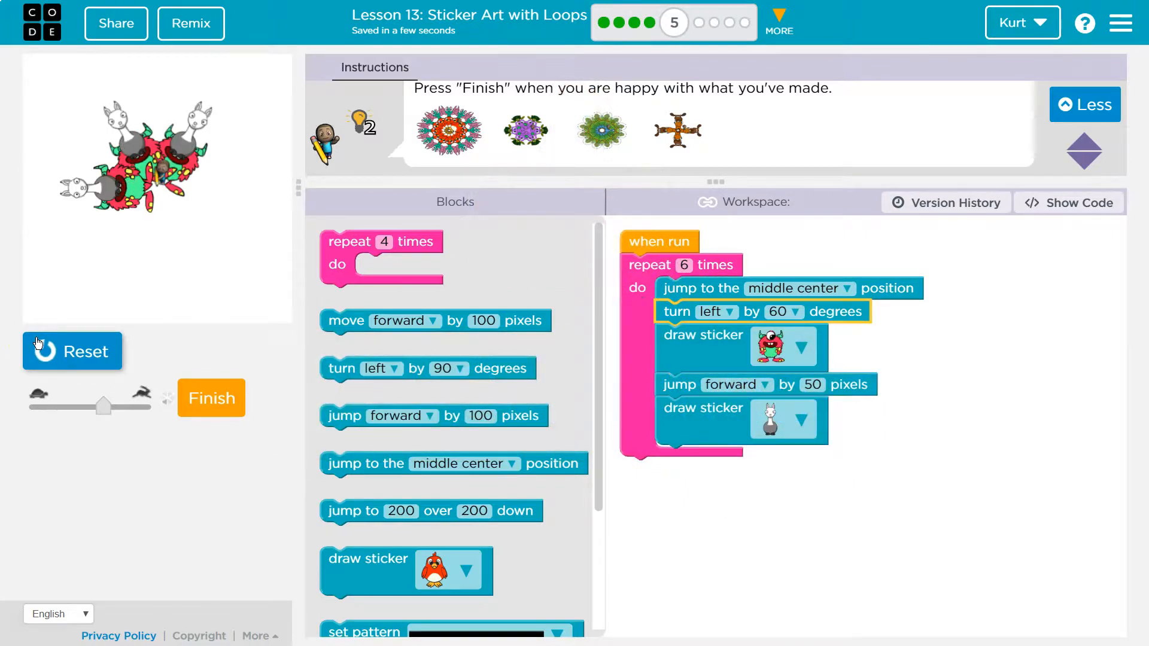
click(45, 350)
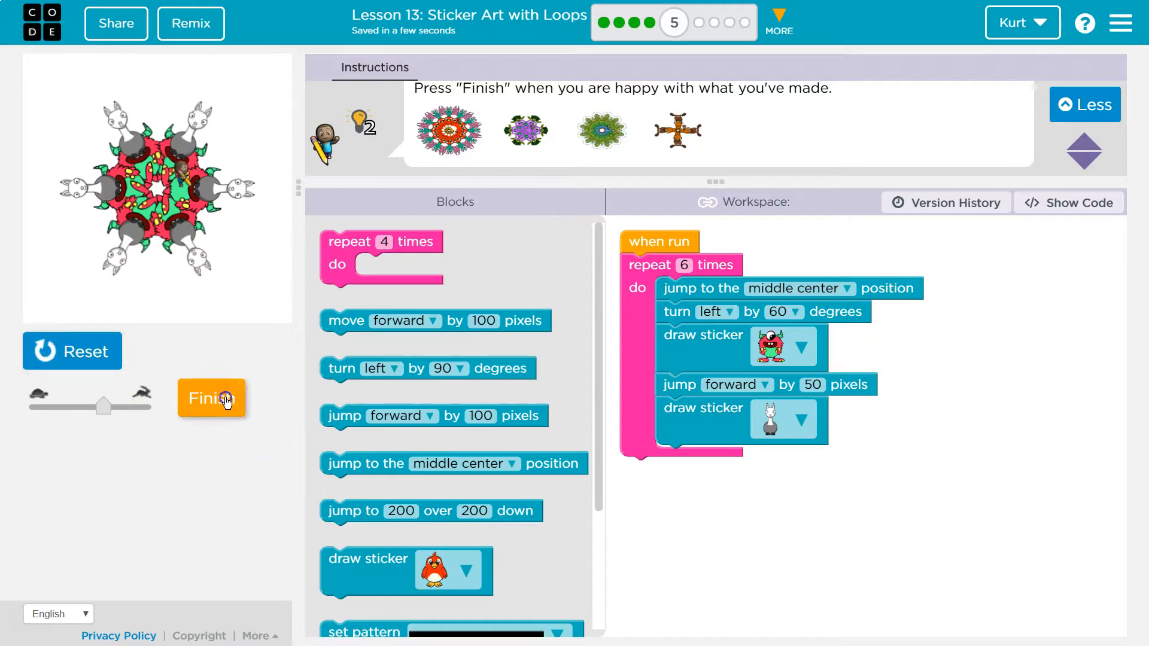
click(211, 398)
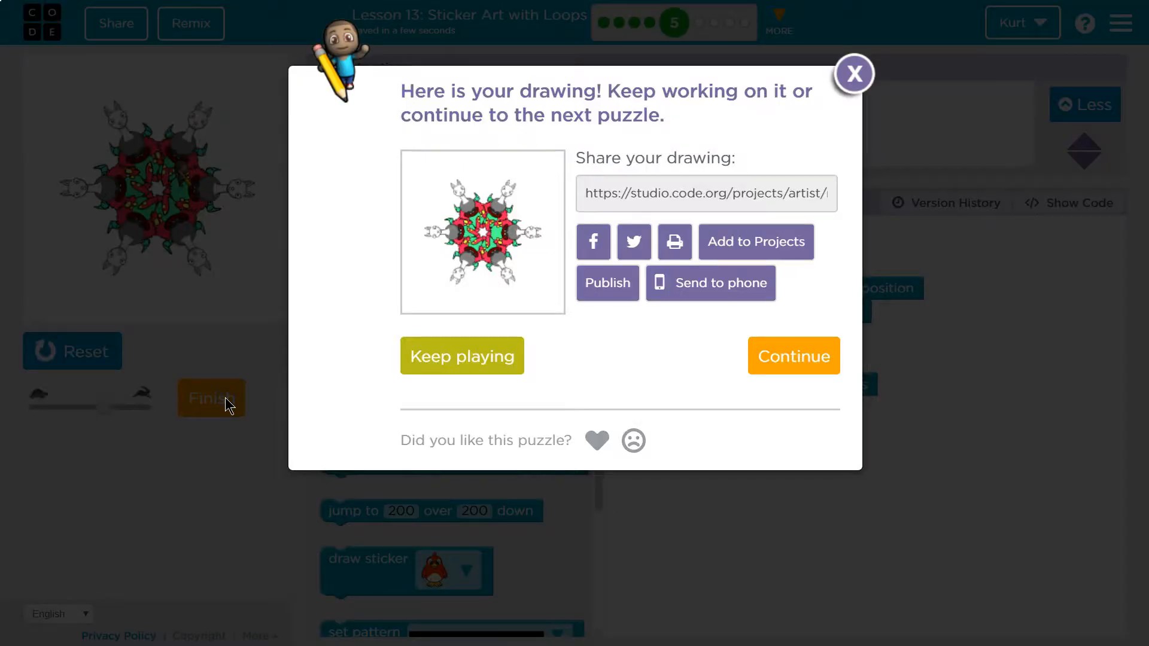